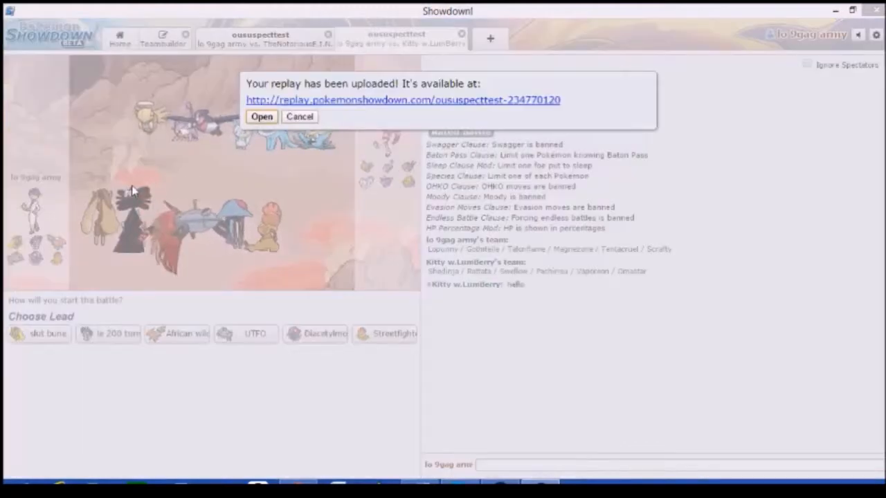
- Send 'nice theme team', 'public bathroom wall' and 'm'lady' to the opponent in battle chat
left_click(299, 116)
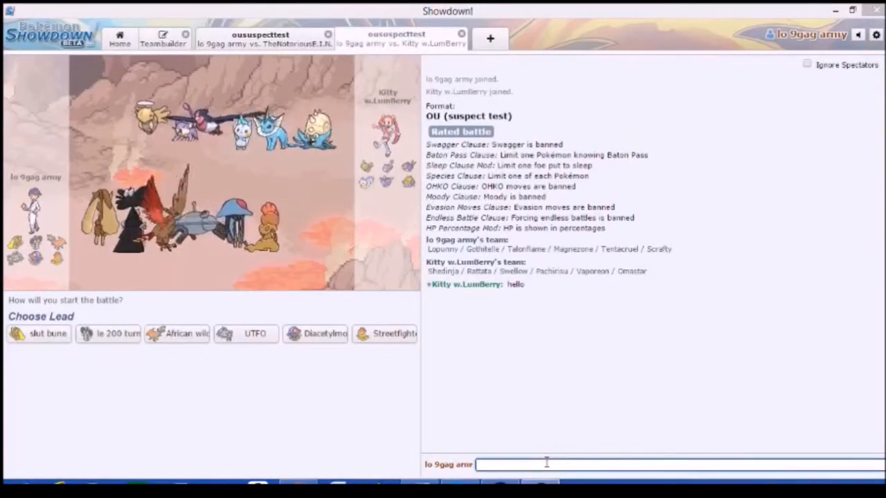
type("nice them")
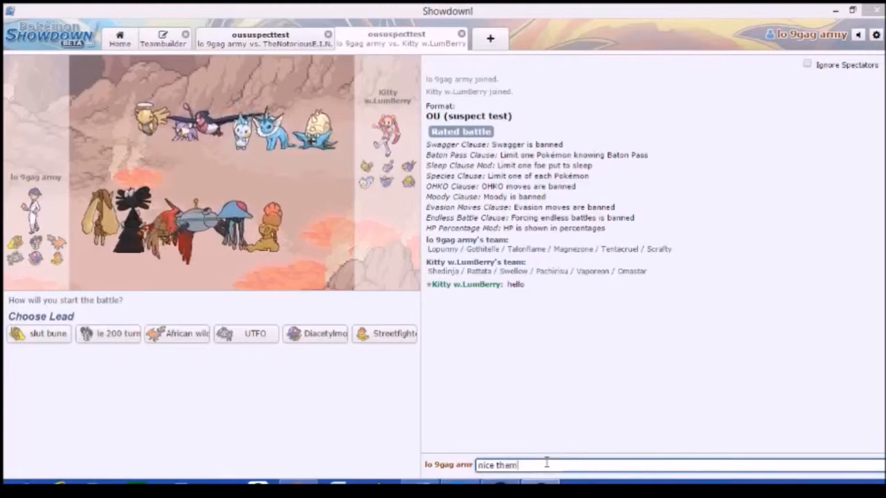
key("Return")
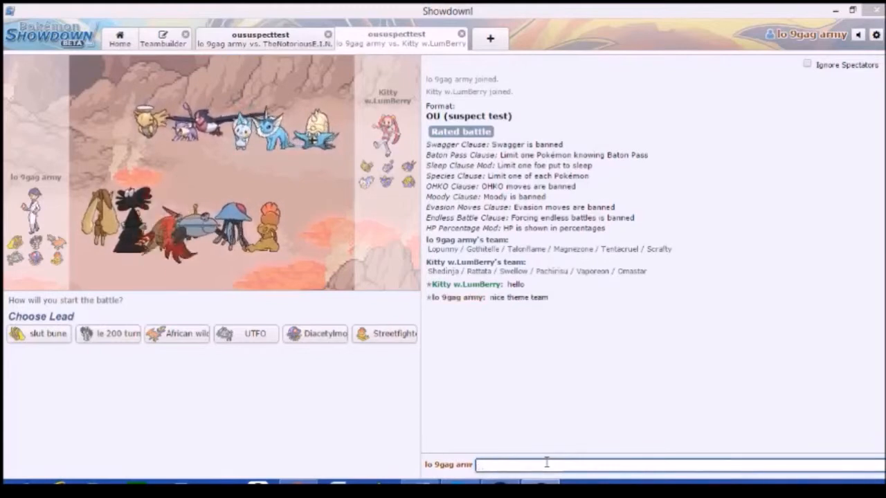
type("public")
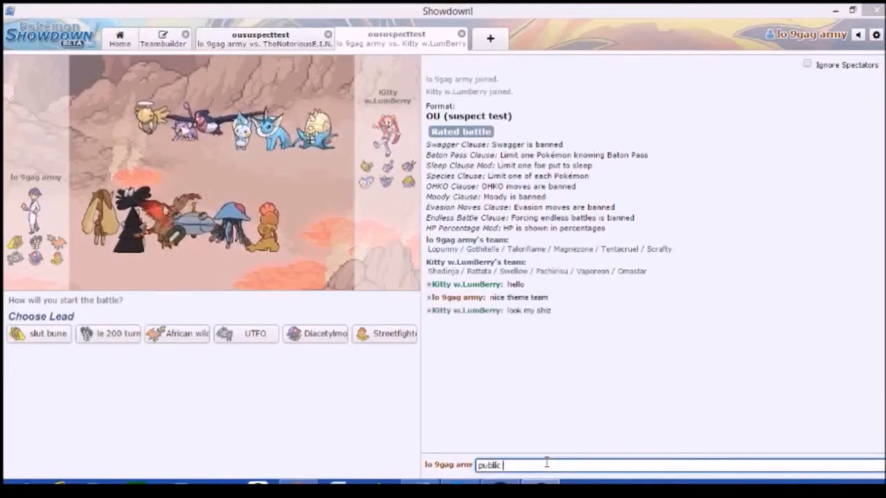
type("pathroom wal")
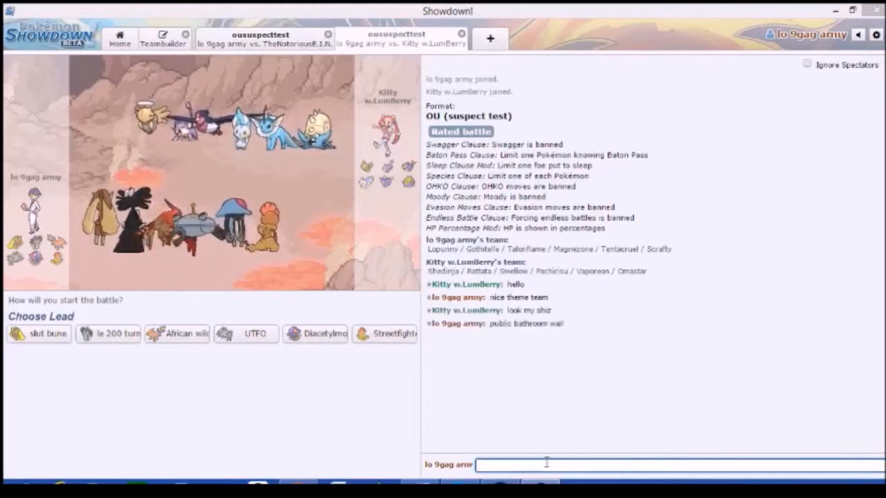
type("m'lady")
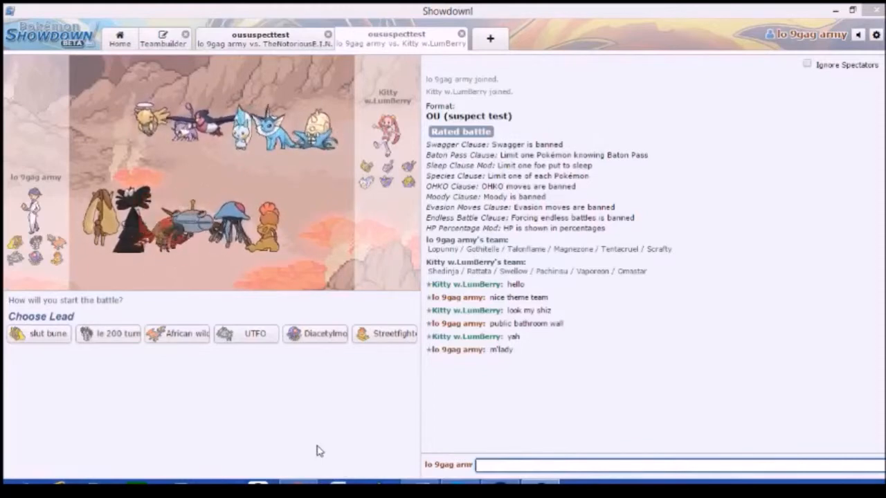
mouse_move(246, 334)
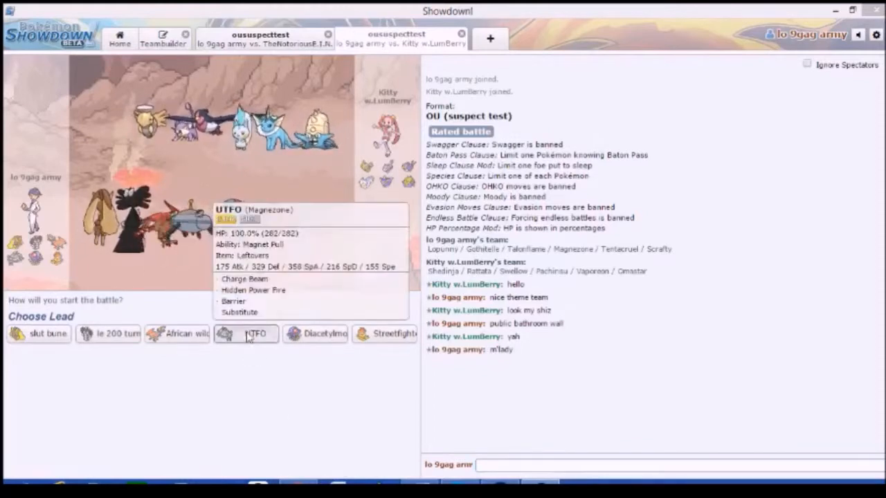
- Lead with UTFO the Magnezone, use Substitute on turn 1 and Hidden Power on turn 2
left_click(255, 332)
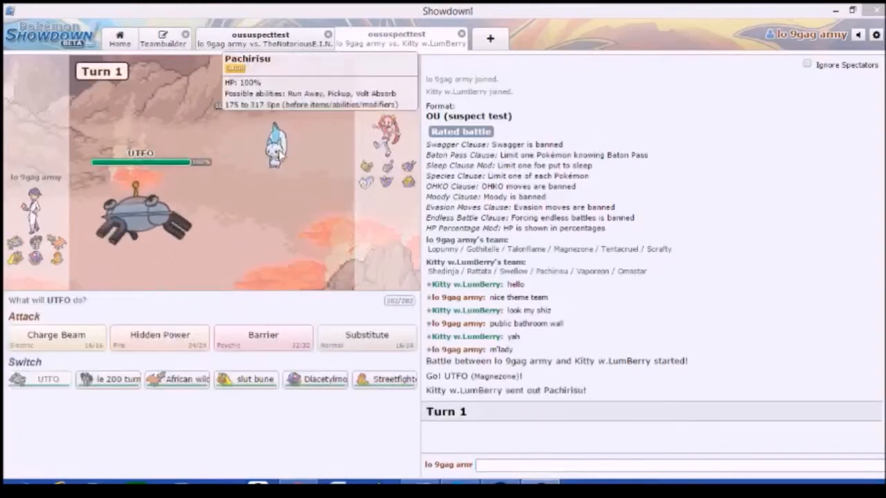
mouse_move(367, 339)
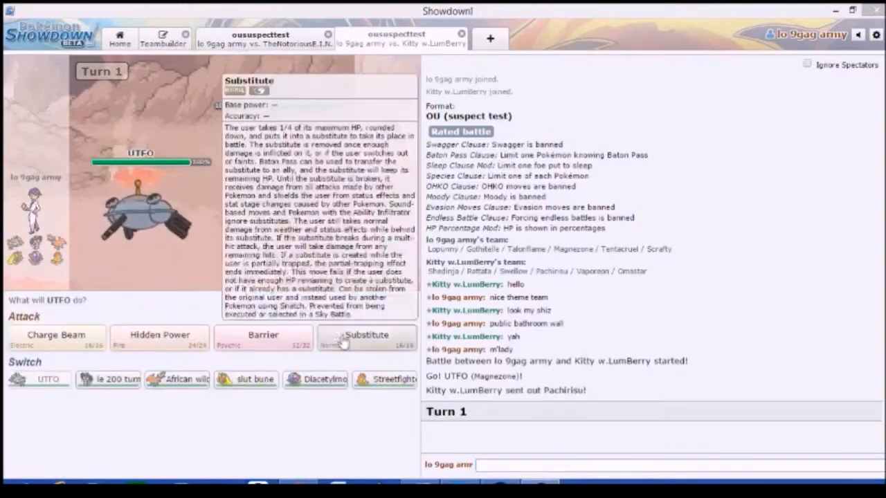
left_click(367, 339)
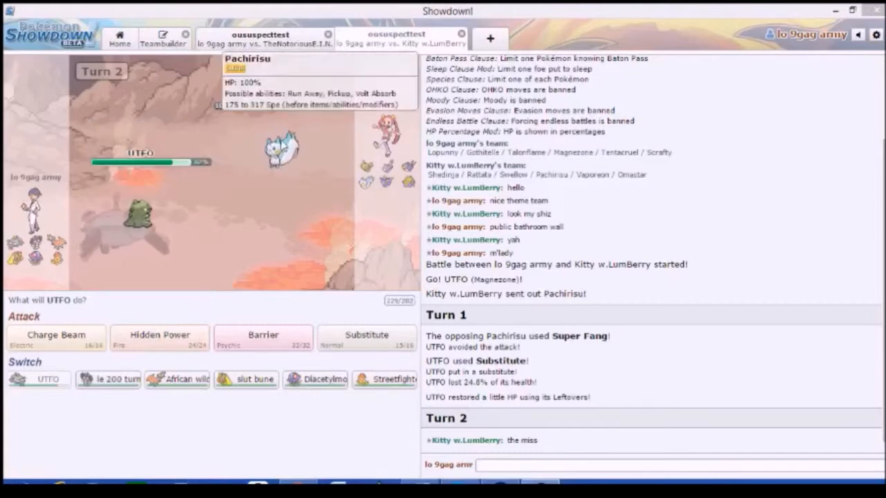
left_click(263, 337)
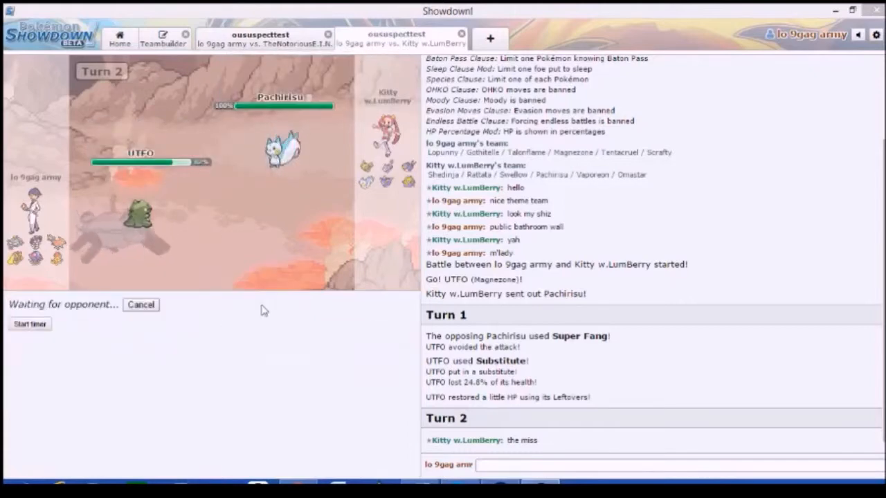
mouse_move(207, 325)
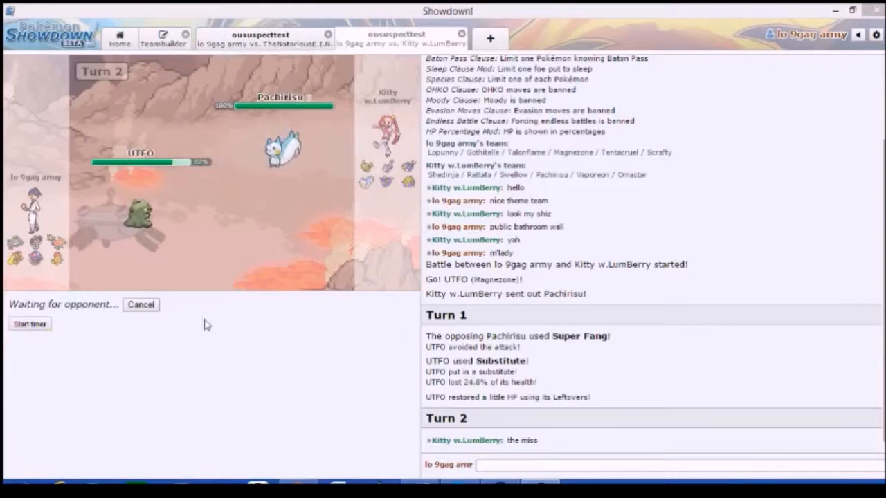
mouse_move(223, 321)
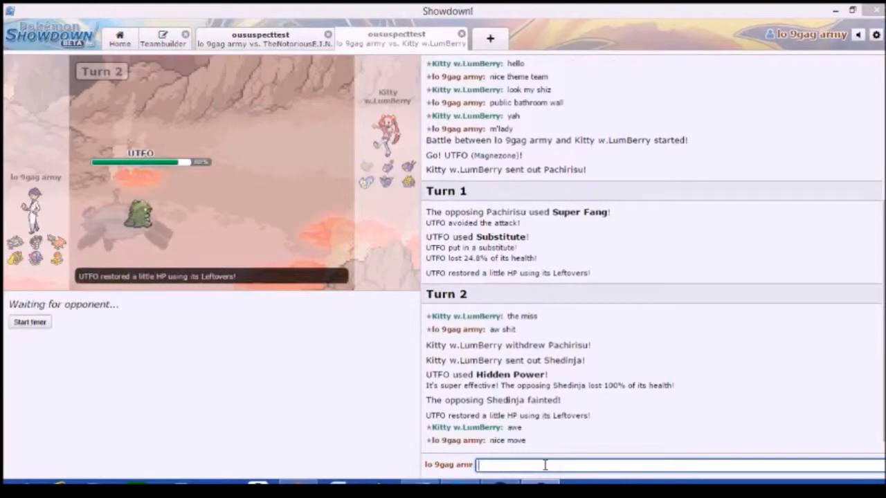
- Scroll the battle log and reply in chat with 'mine wasn...' and 'YOU ARE A...'
scroll("down", 3)
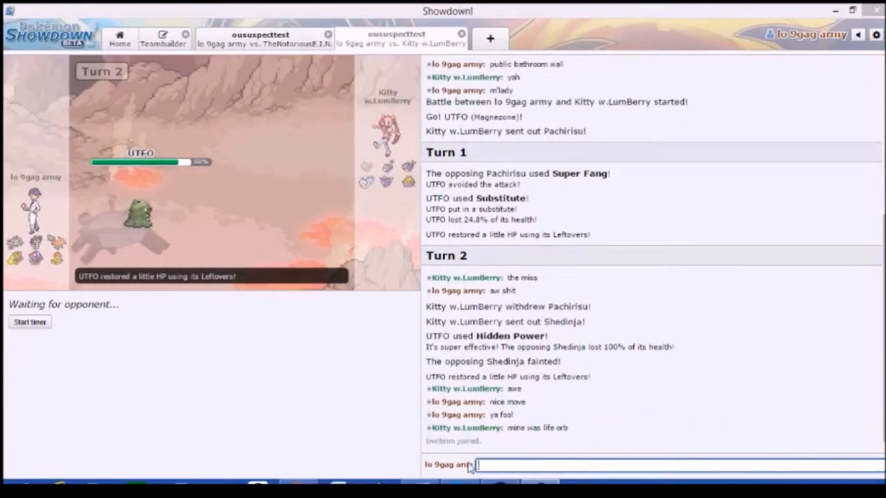
type("mine wasn")
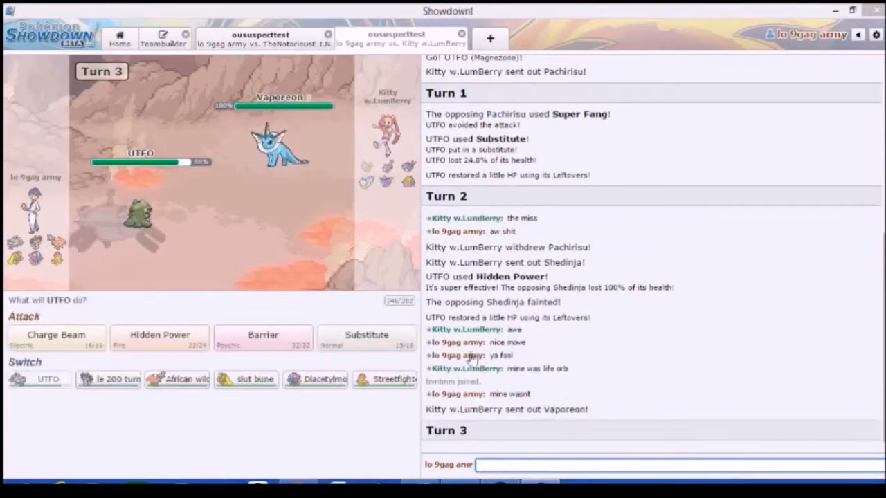
mouse_move(551, 379)
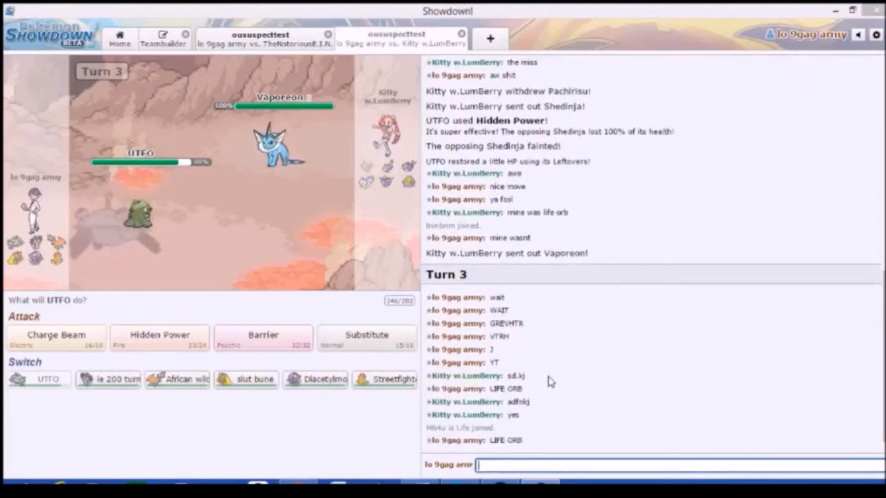
type("YOU ARE A")
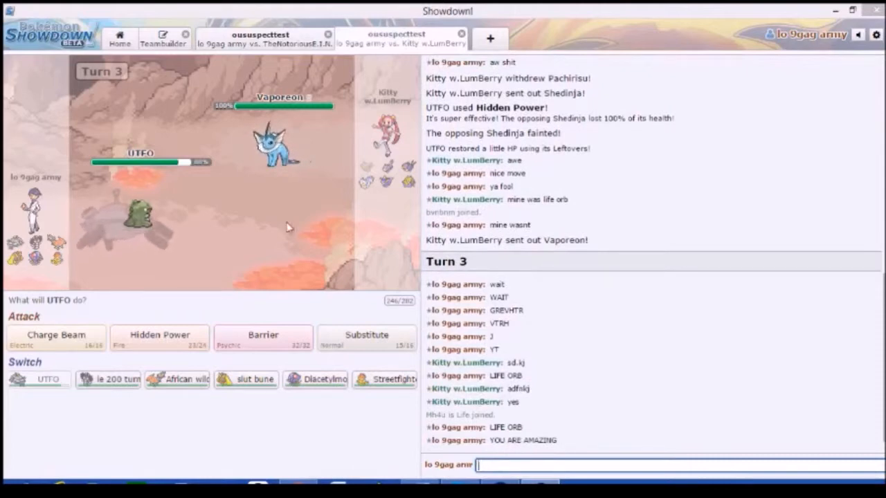
mouse_move(55, 339)
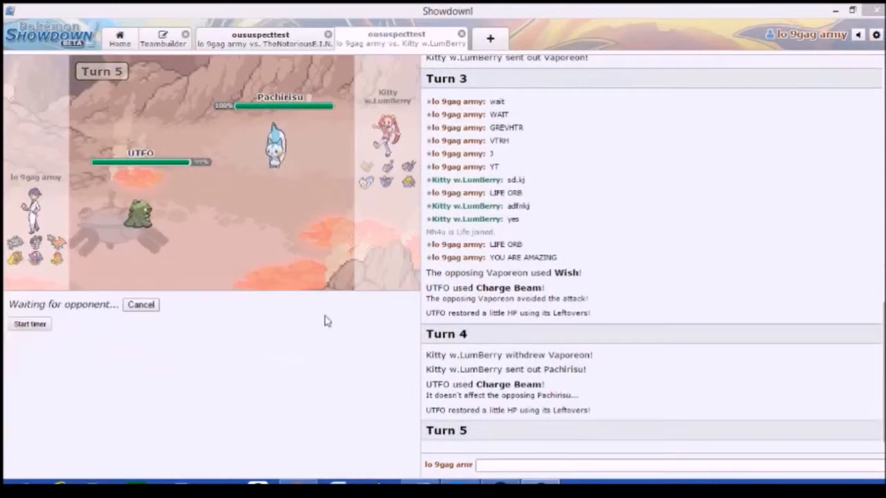
mouse_move(399, 328)
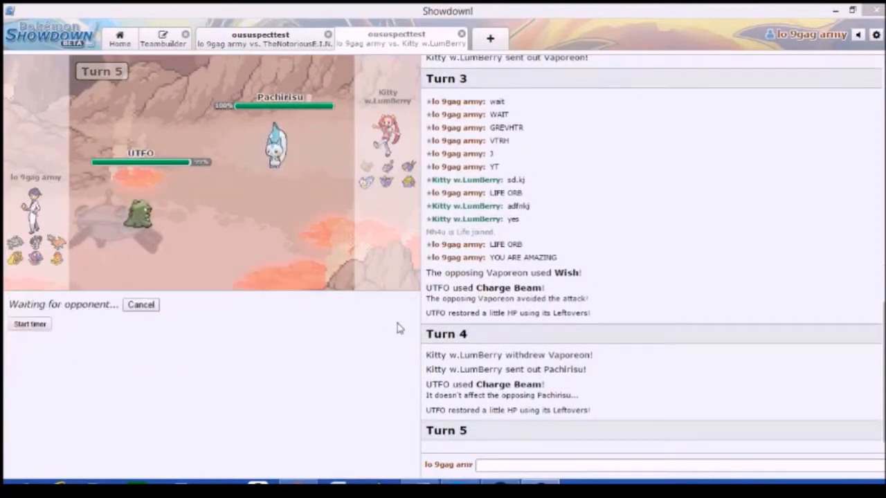
mouse_move(275, 149)
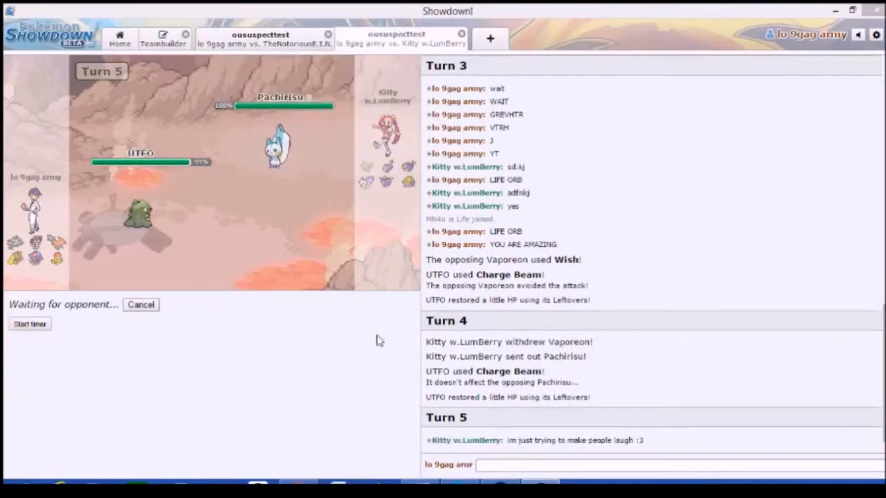
scroll("down", 3)
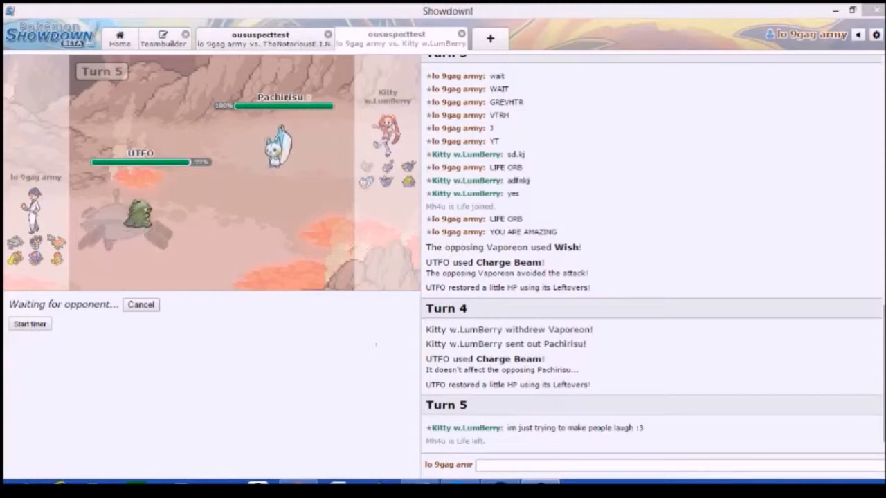
type("me")
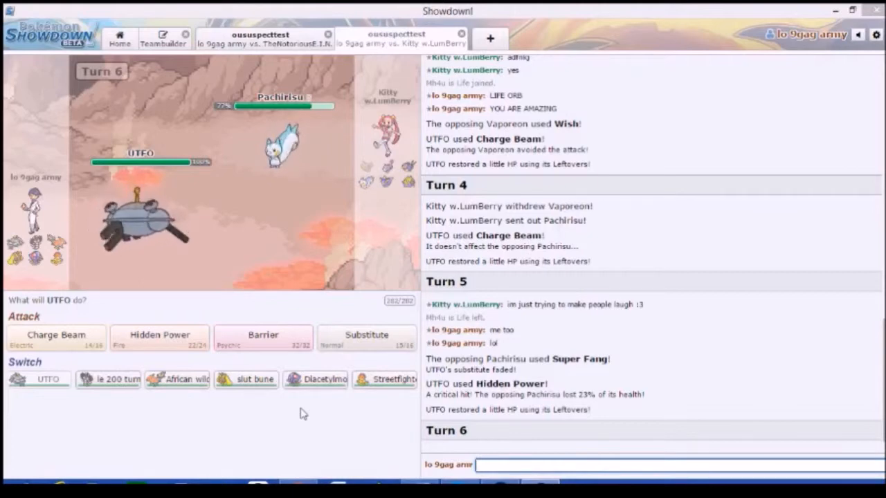
mouse_move(289, 434)
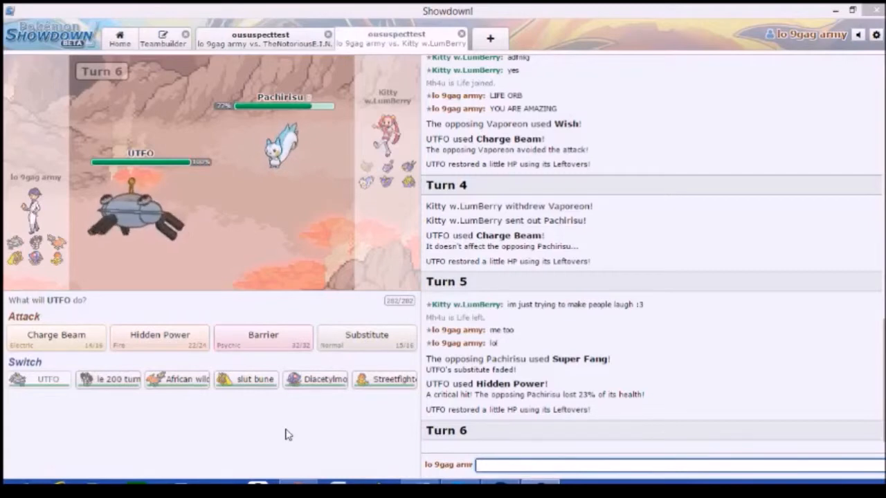
mouse_move(242, 427)
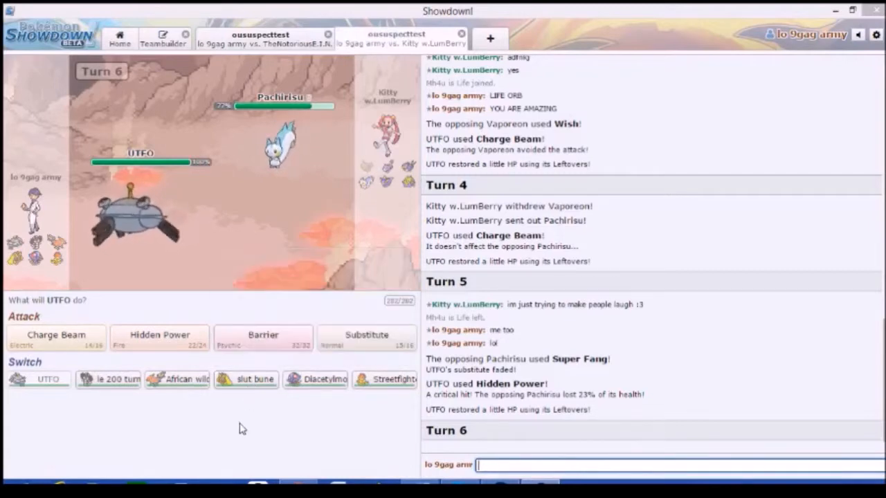
mouse_move(177, 379)
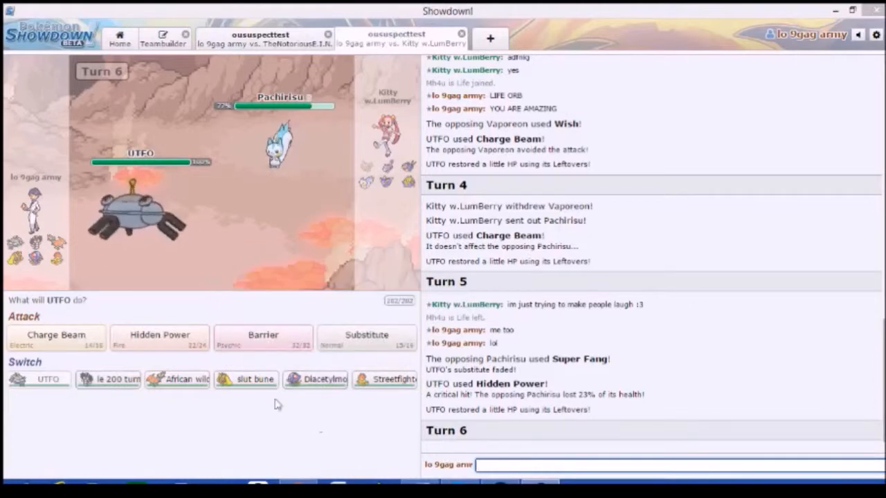
mouse_move(158, 339)
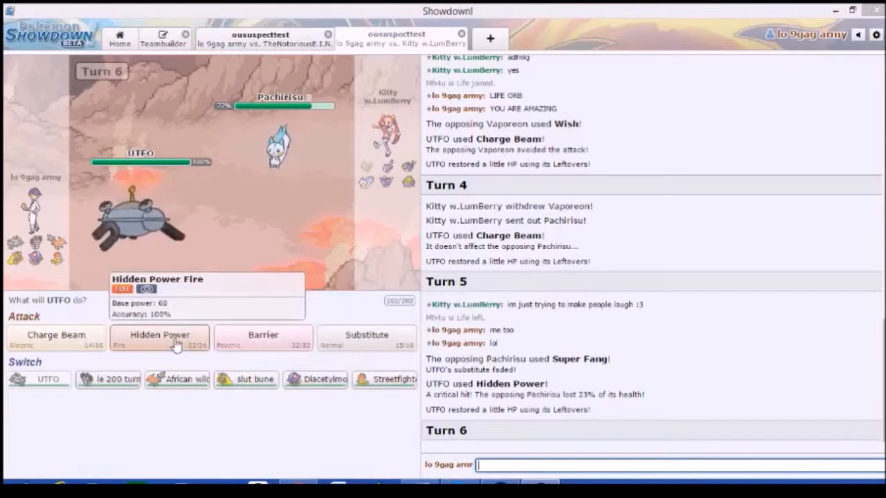
- Attack Pachirisu with UTFO's Hidden Power on turns 6 and 7
left_click(158, 339)
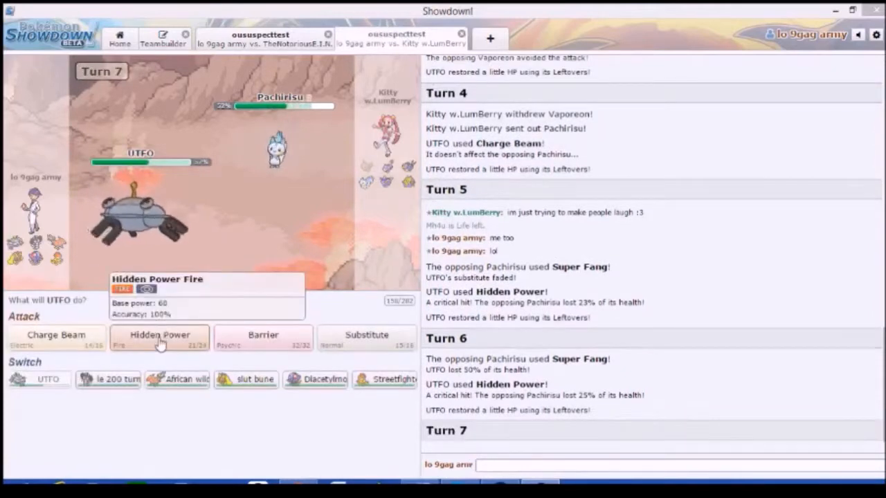
left_click(159, 335)
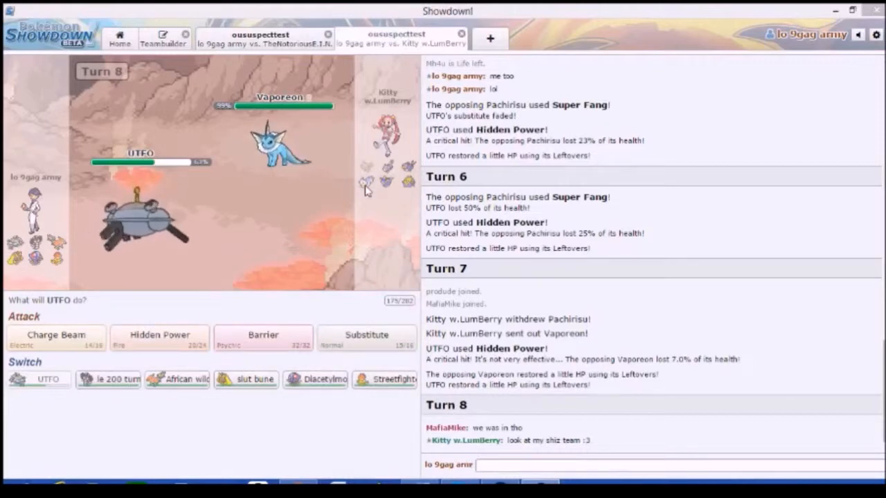
mouse_move(301, 178)
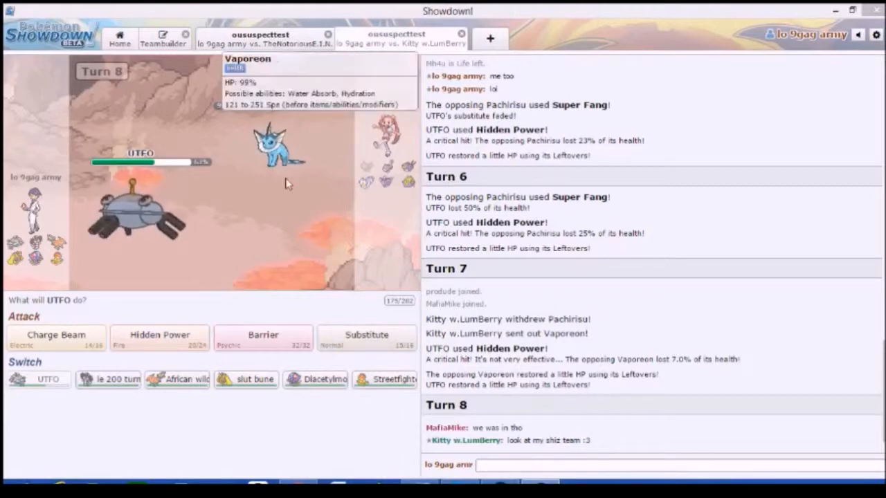
- Use UTFO's Charge Beam, Substitute, Hidden Power twice, then Charge Beam on turn 14
left_click(56, 334)
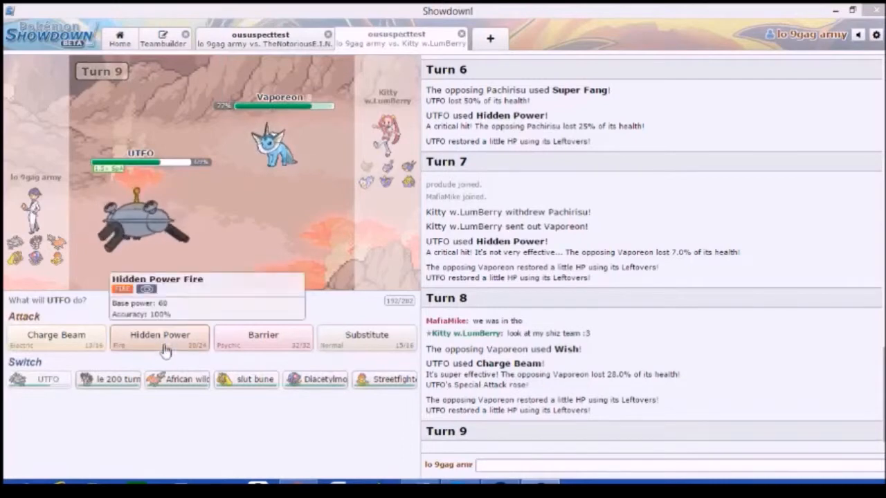
left_click(160, 337)
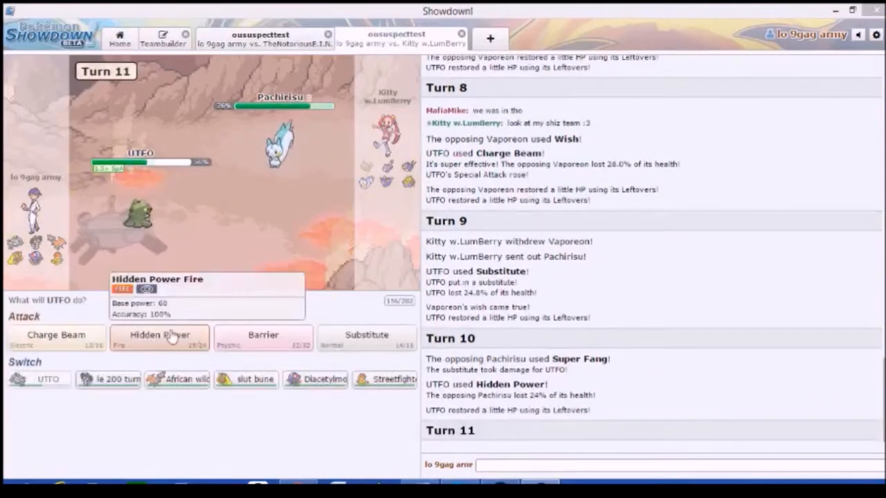
left_click(159, 339)
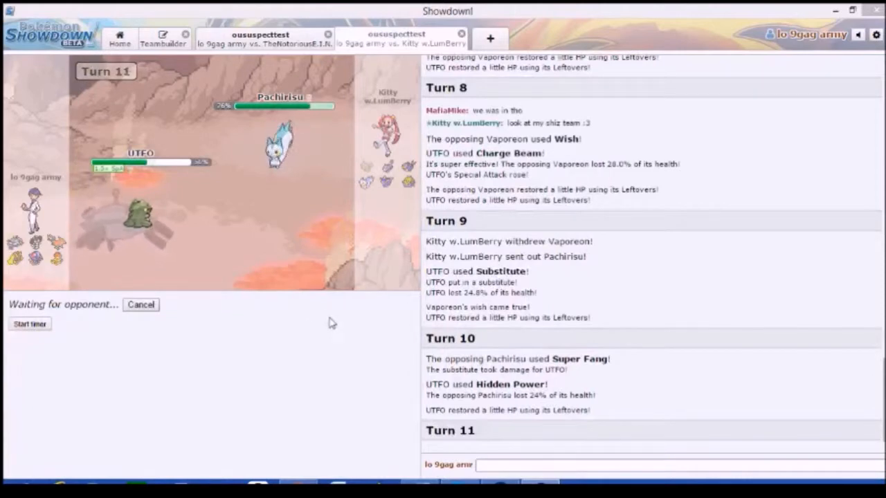
mouse_move(385, 326)
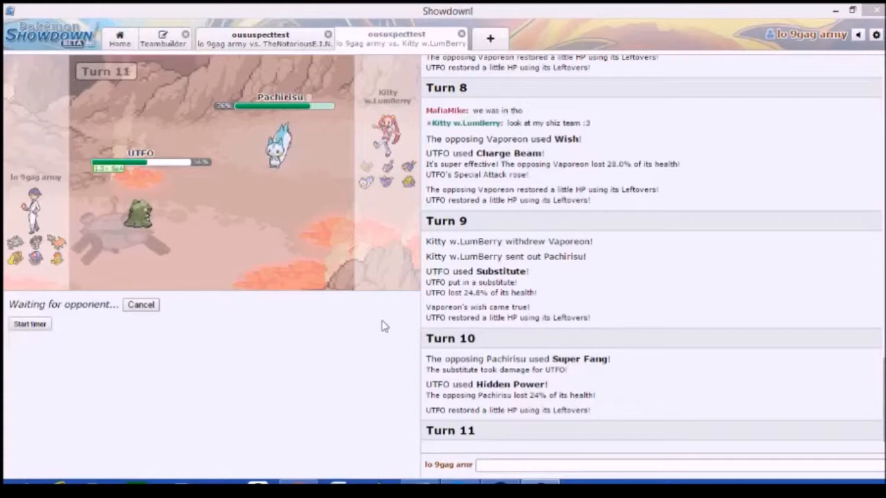
mouse_move(142, 218)
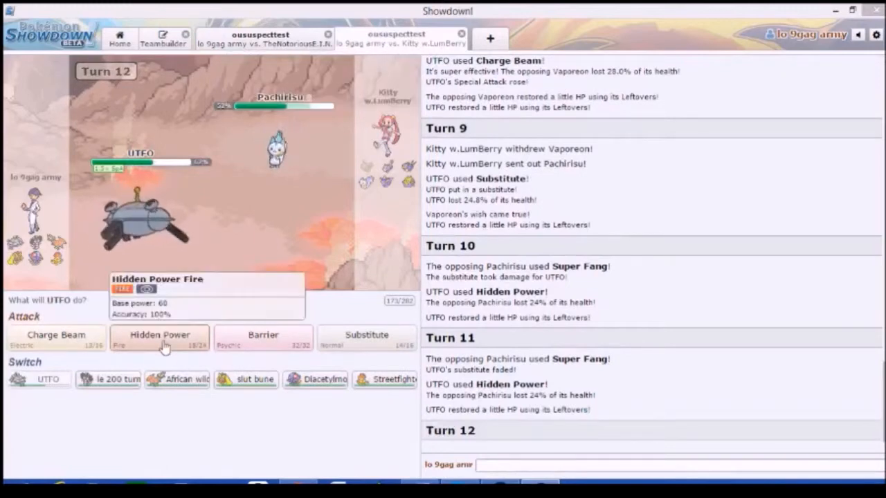
left_click(159, 339)
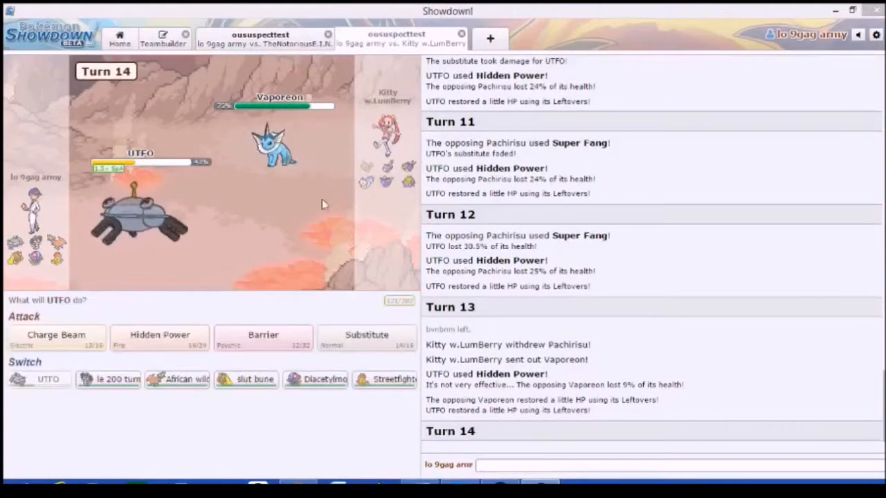
mouse_move(56, 335)
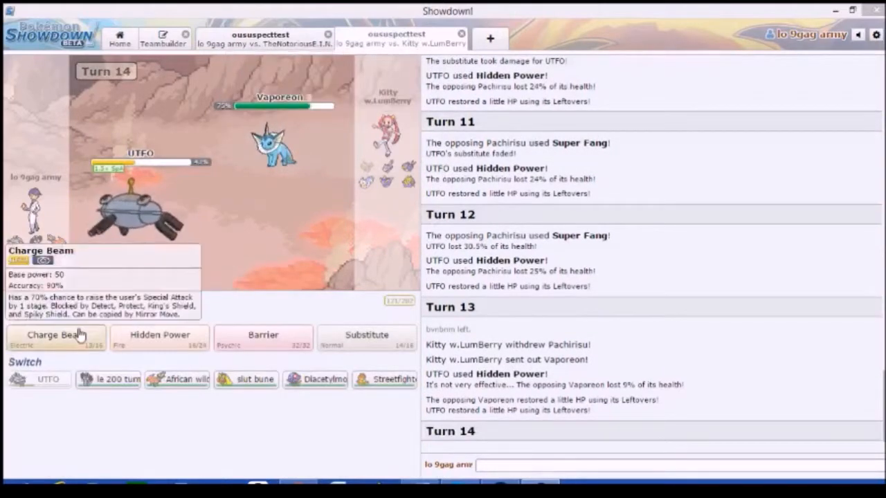
left_click(55, 338)
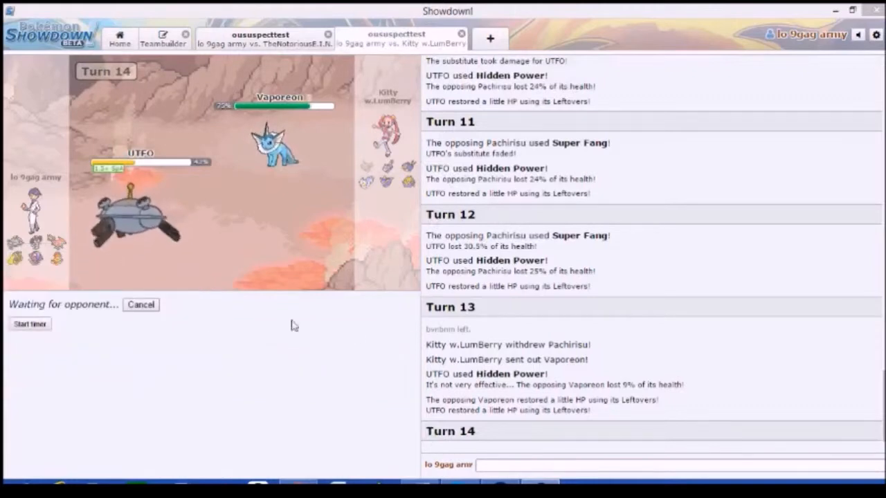
mouse_move(379, 335)
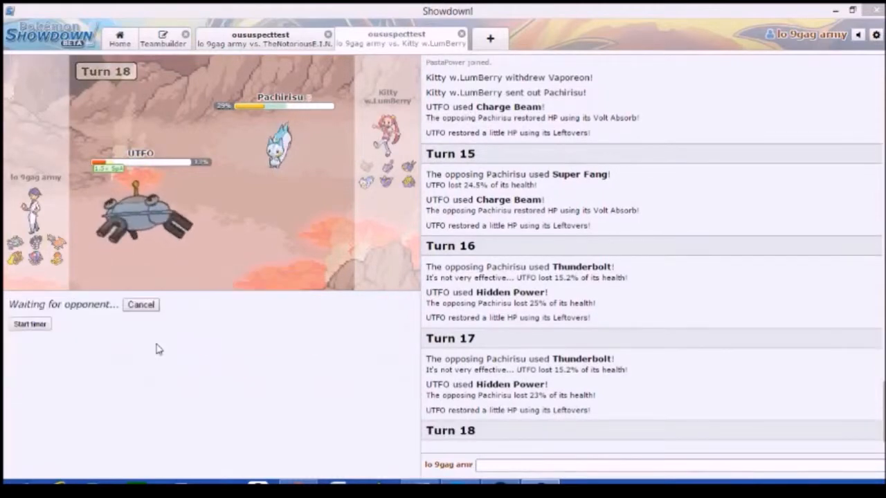
mouse_move(177, 332)
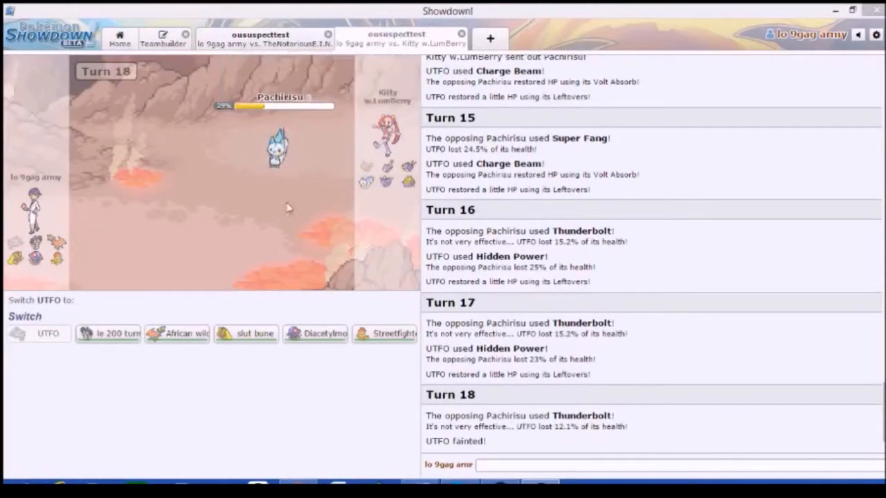
mouse_move(178, 333)
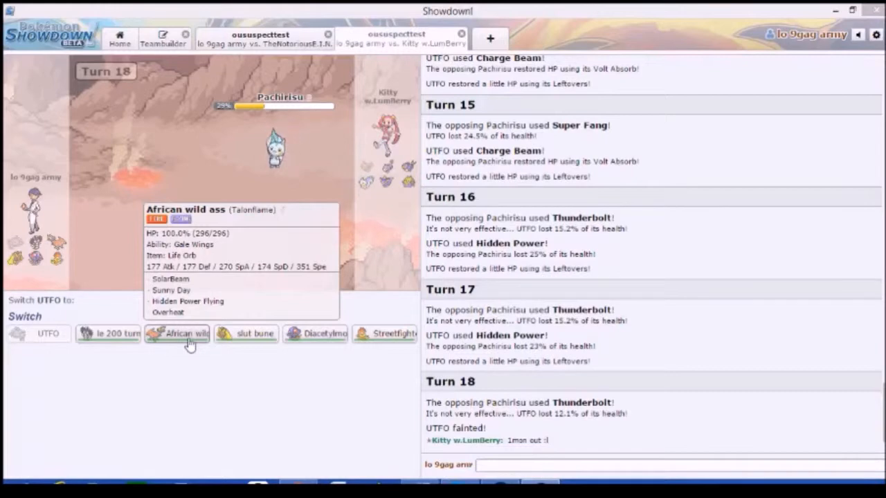
- Send in Talonflame (African wild ass), set Sunny Day, then SolarBeam Pachirisu
left_click(178, 333)
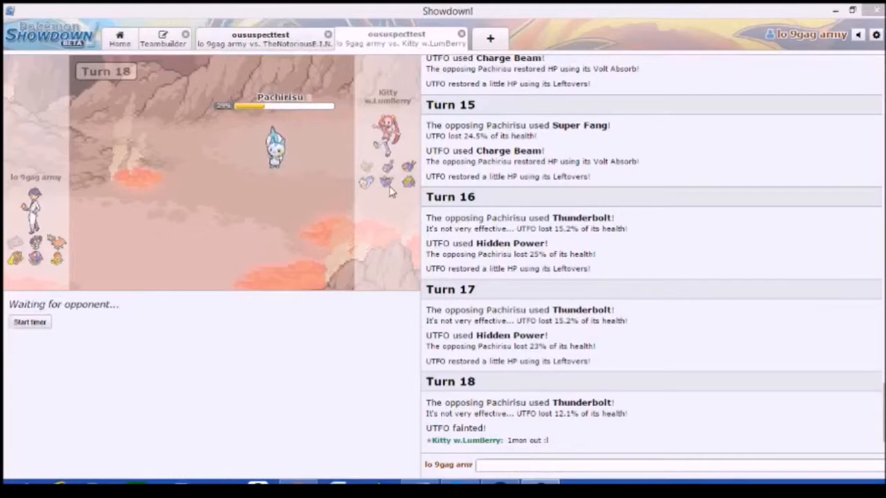
mouse_move(386, 196)
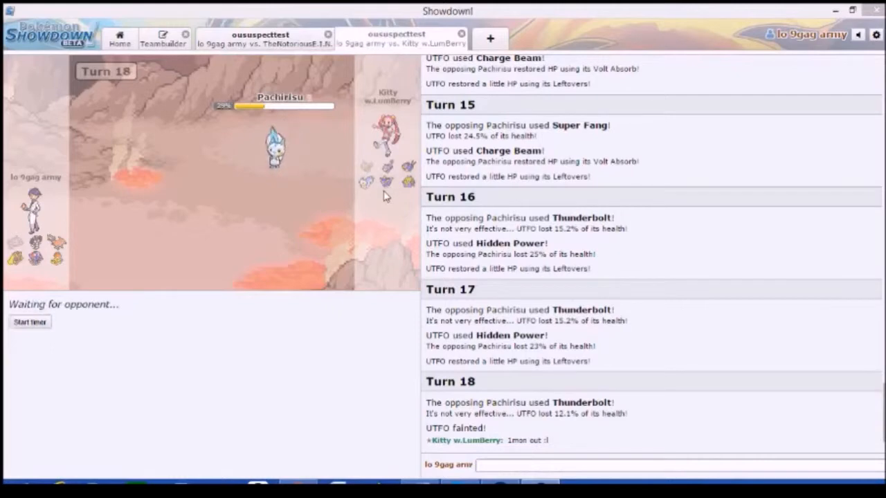
mouse_move(275, 146)
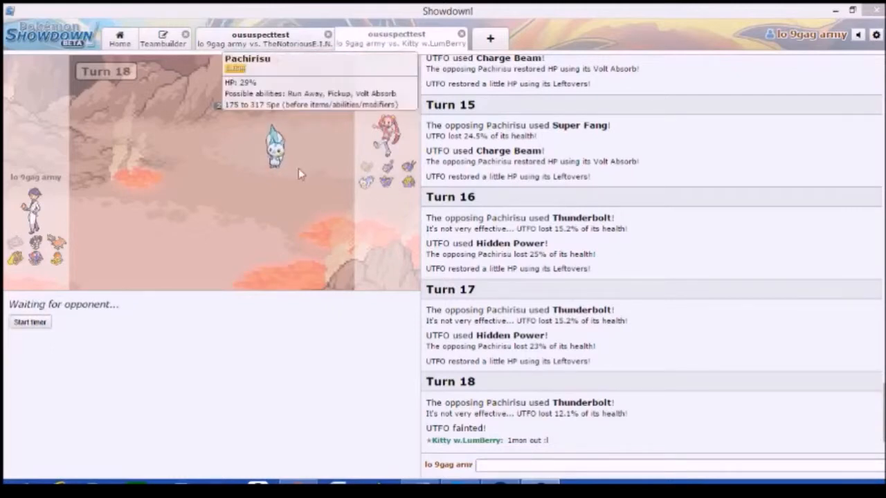
mouse_move(301, 284)
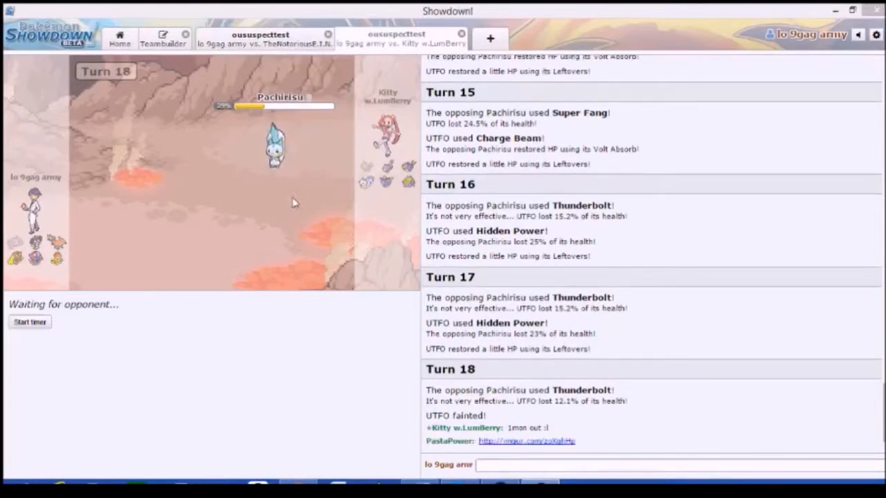
mouse_move(203, 196)
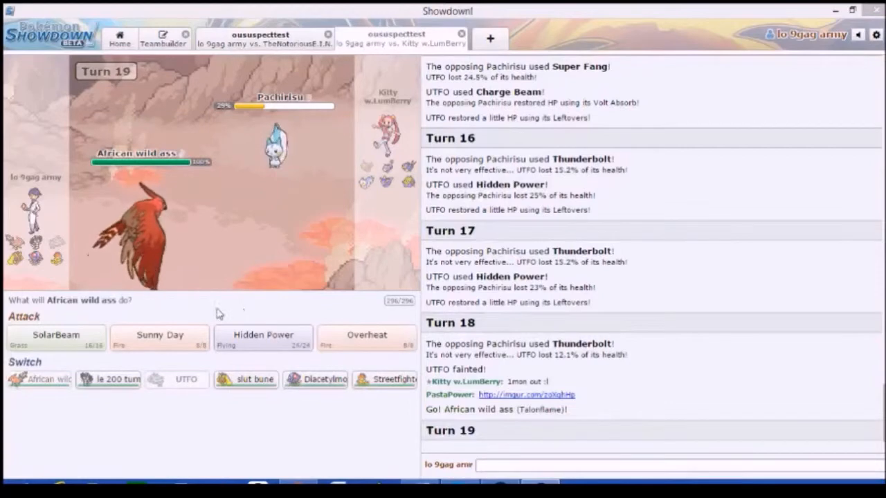
mouse_move(160, 339)
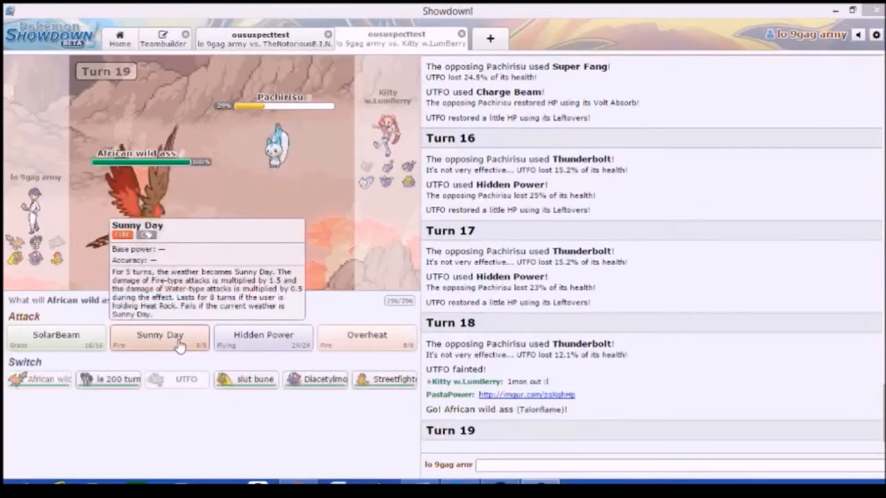
left_click(160, 337)
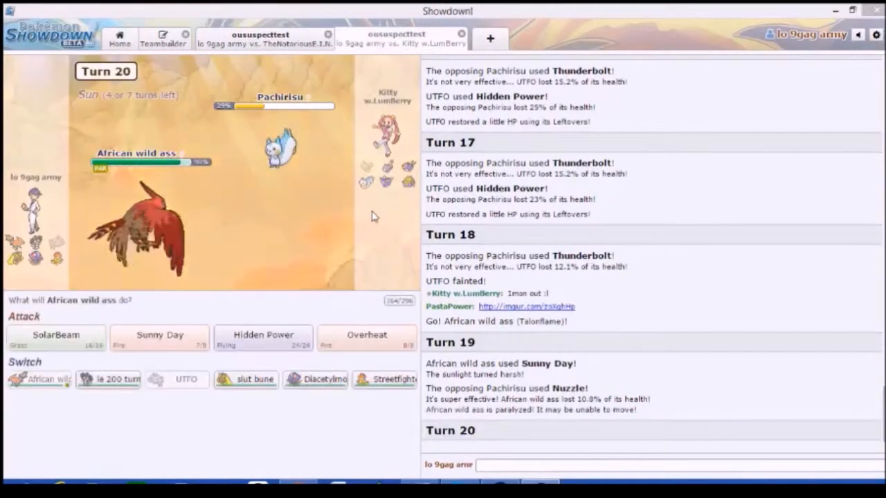
mouse_move(238, 252)
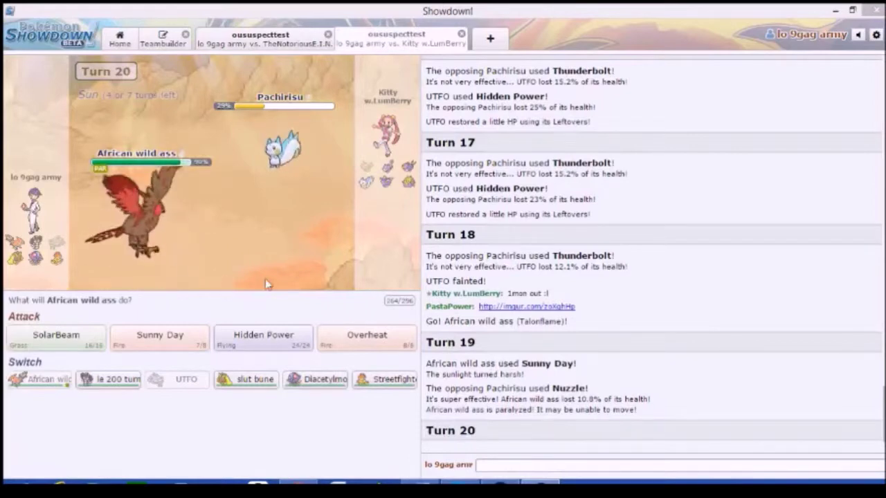
mouse_move(55, 338)
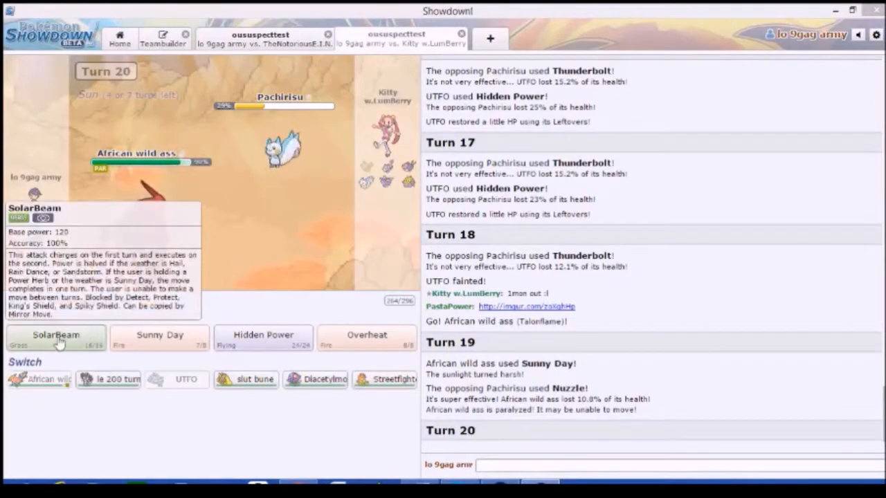
left_click(55, 339)
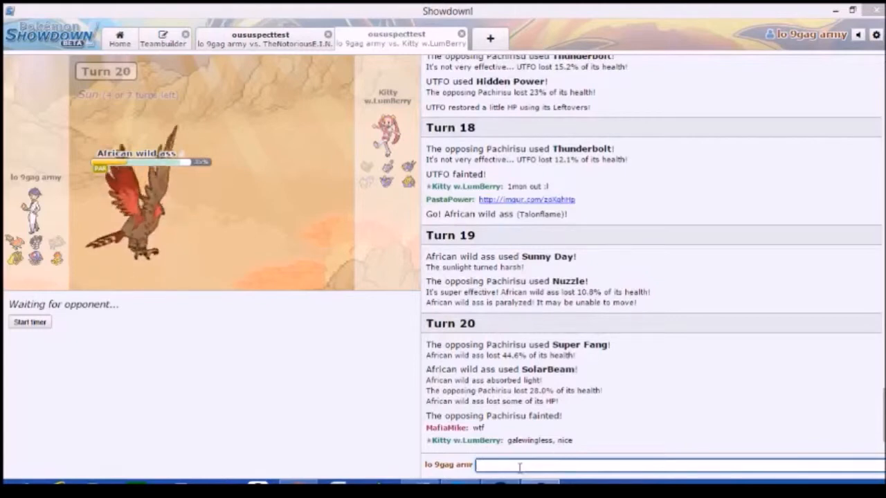
- Post 'who...' about Gale Wings in chat, then switch Lopunny in for Talonflame
type("who")
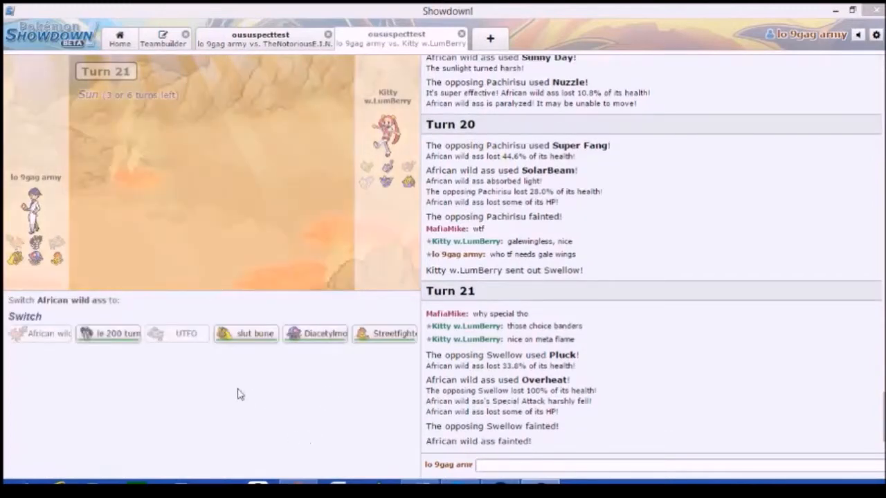
left_click(107, 333)
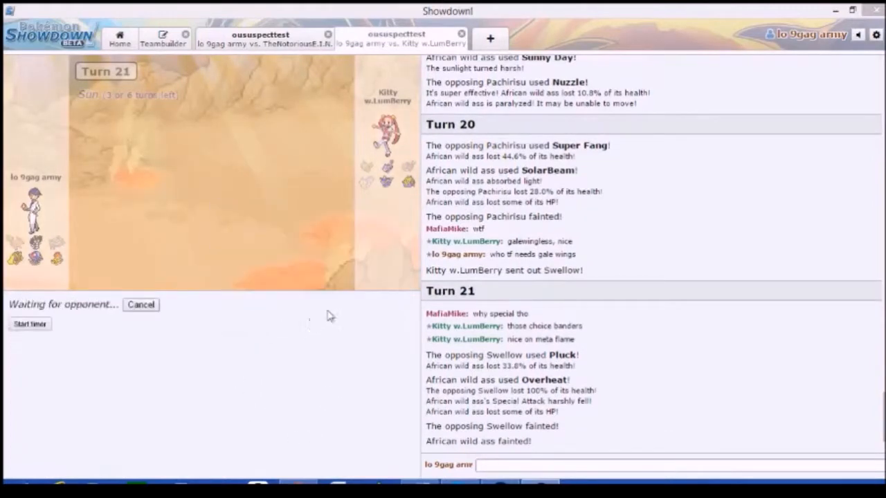
mouse_move(30, 277)
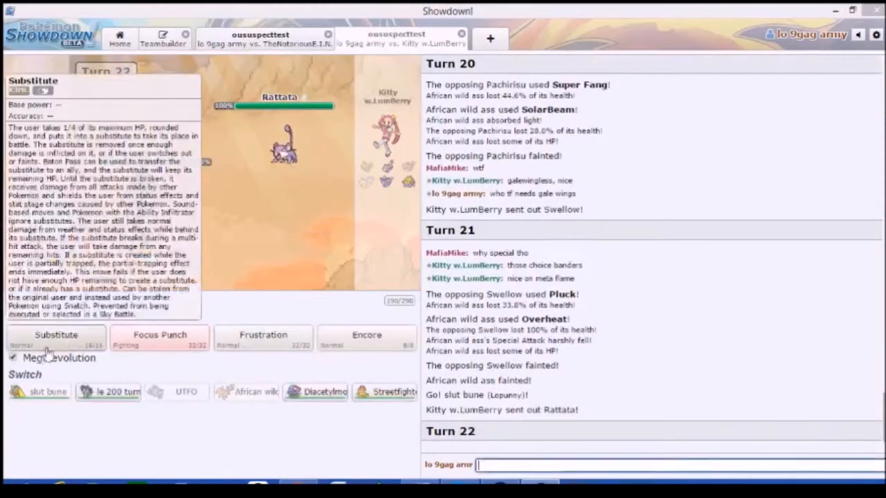
- Mega Evolve Lopunny with Substitute, then use Focus Punch twice, including against Vaporeon
left_click(56, 335)
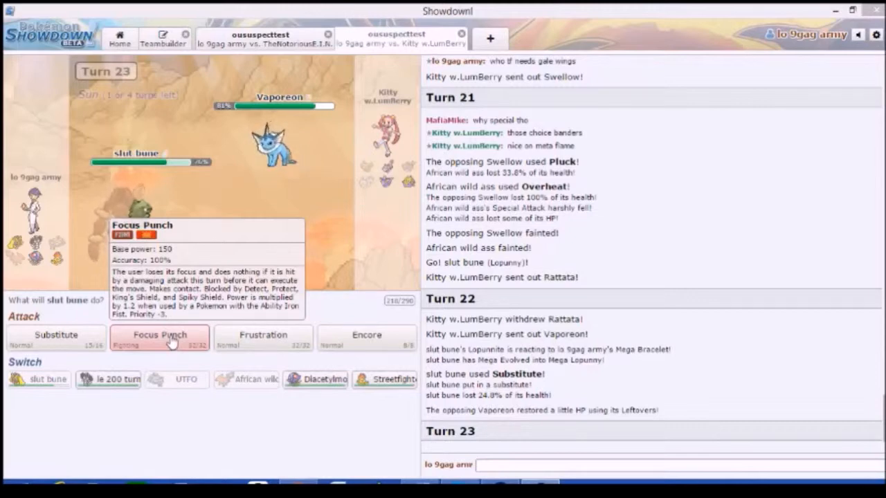
left_click(159, 338)
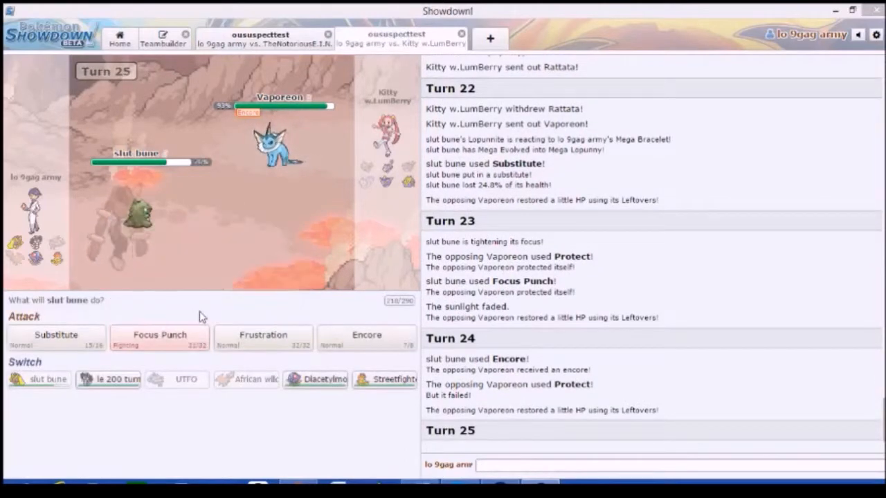
mouse_move(159, 338)
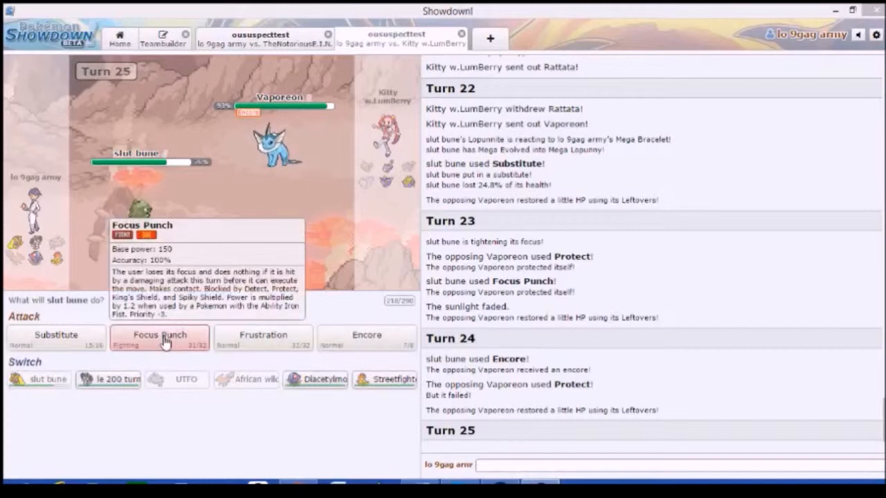
left_click(160, 339)
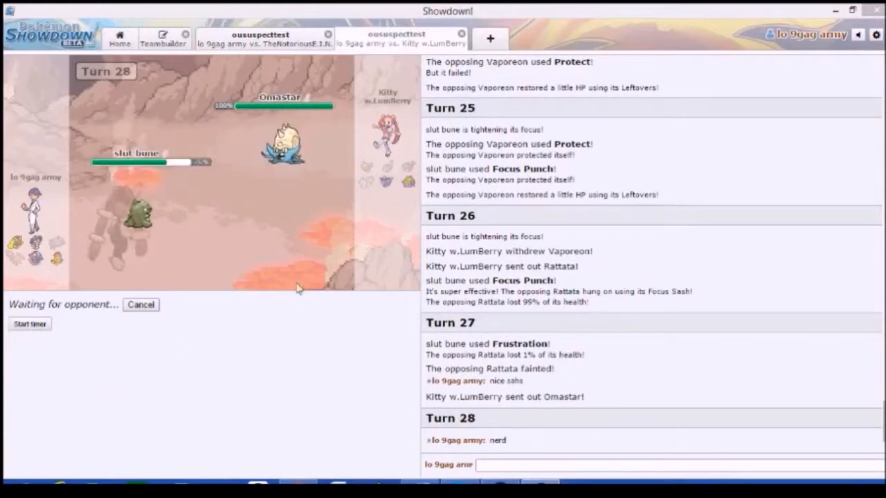
mouse_move(346, 304)
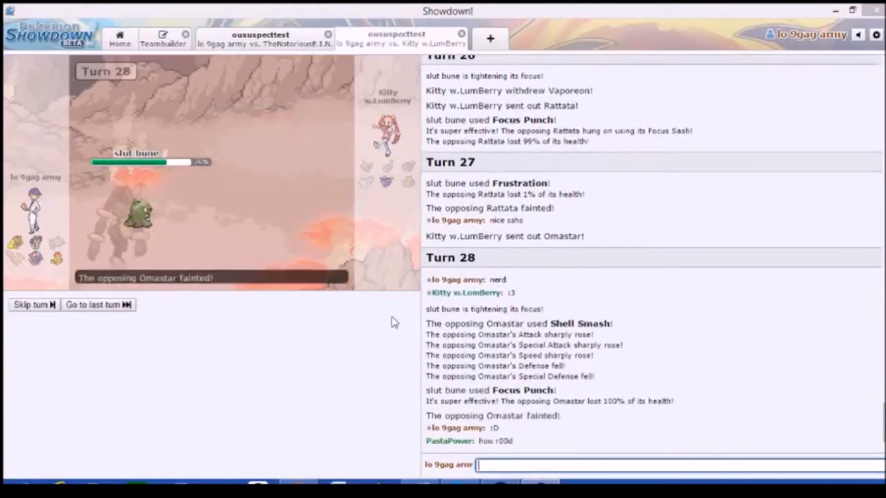
- Post 'lol wat' in chat and finish Vaporeon with Focus Punch to win
type("lol wat")
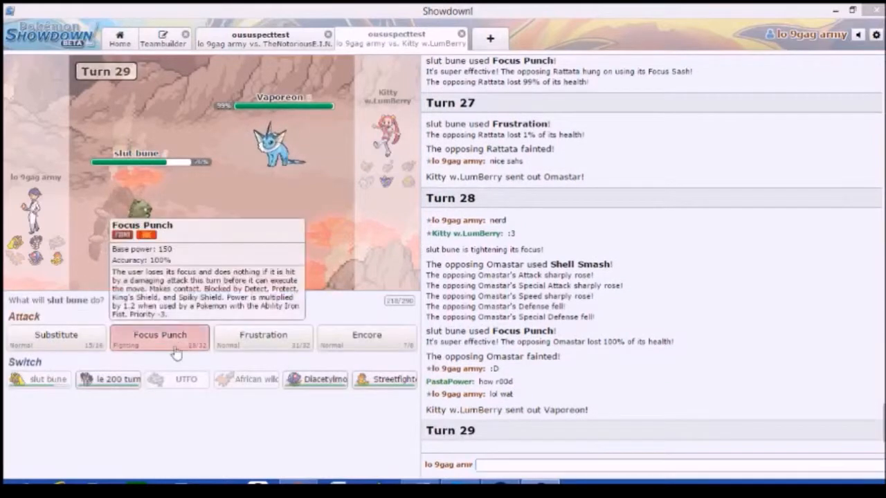
left_click(159, 339)
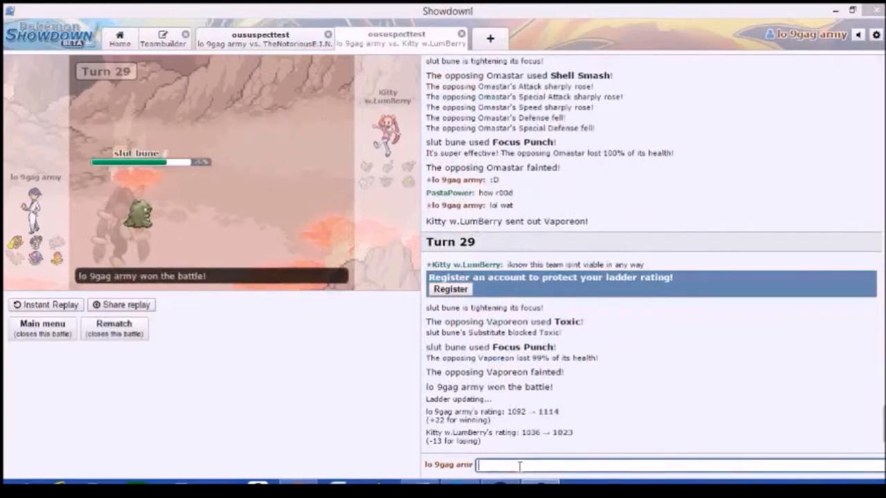
- Send post-game messages 'gg means g...', 'lol', 'jk good', 'obviously' and 'fresh hi'
type("gg means g")
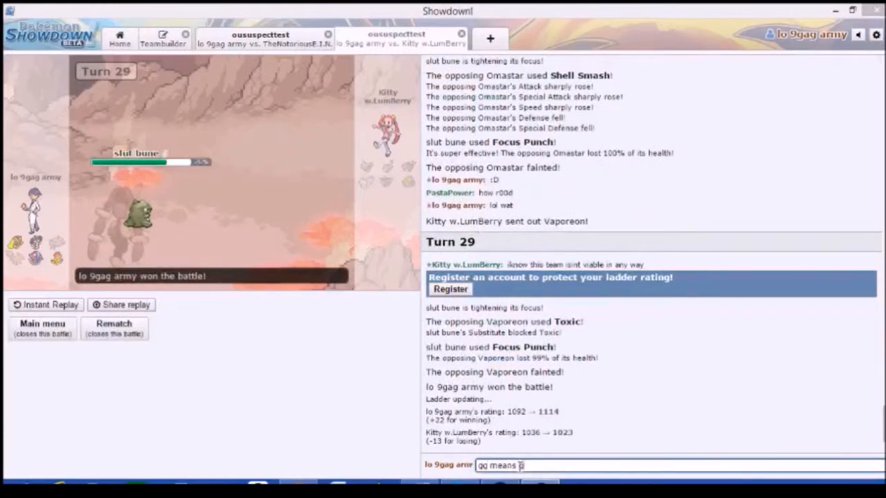
key("Return")
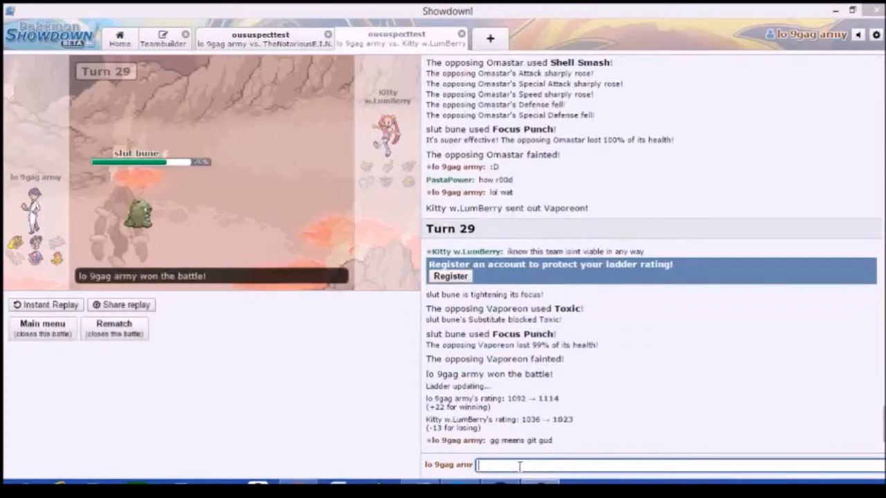
type("lol")
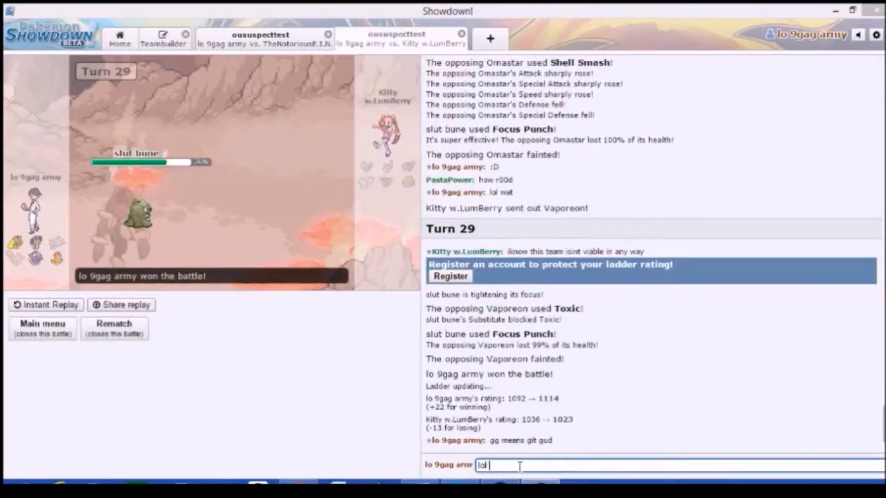
type("jk good")
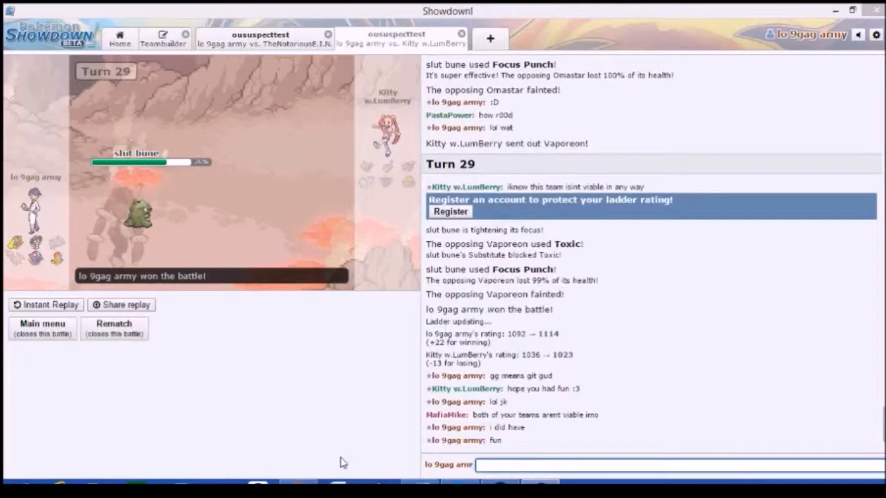
type("obviously")
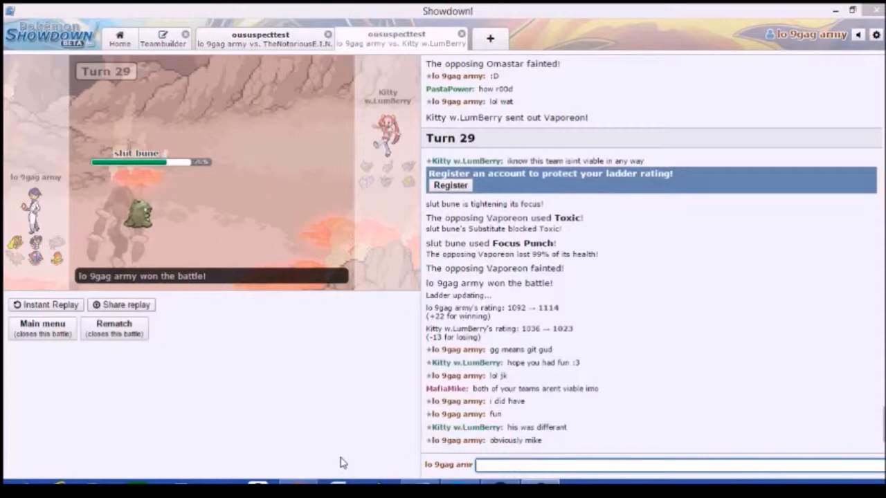
mouse_move(359, 131)
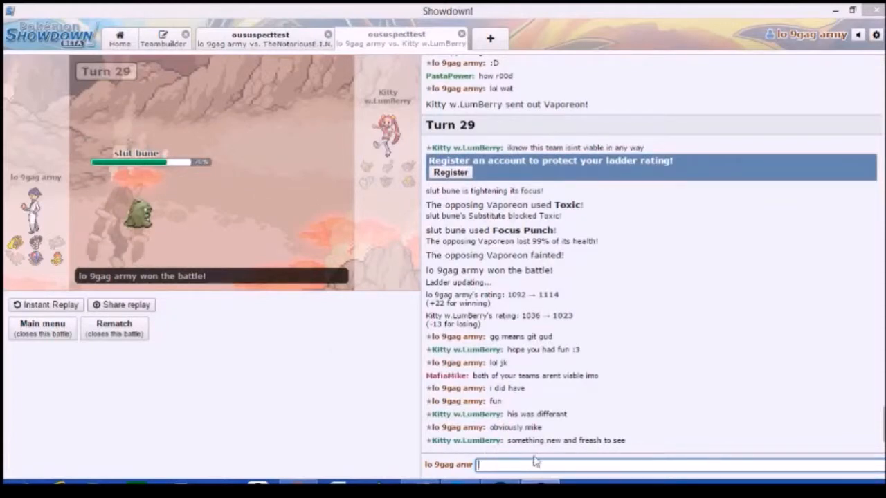
type("fresh hi")
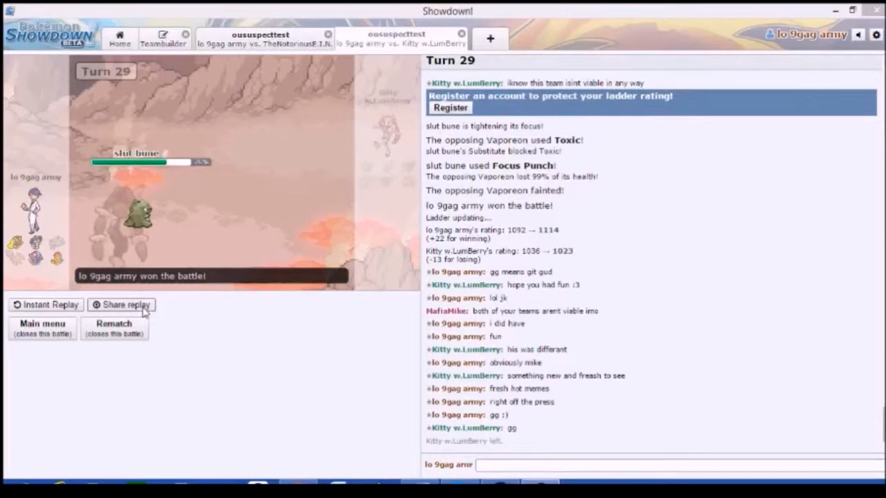
mouse_move(180, 305)
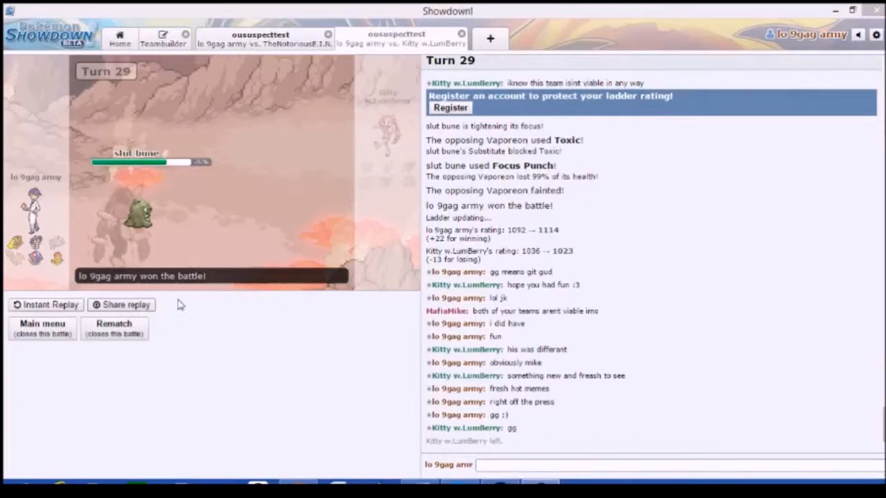
mouse_move(136, 153)
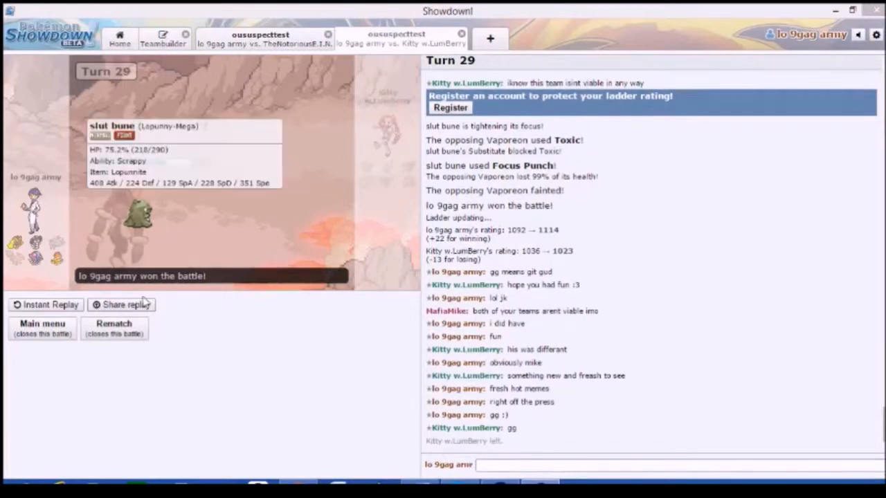
- Upload the won battle's replay to get its shareable replay link
left_click(121, 304)
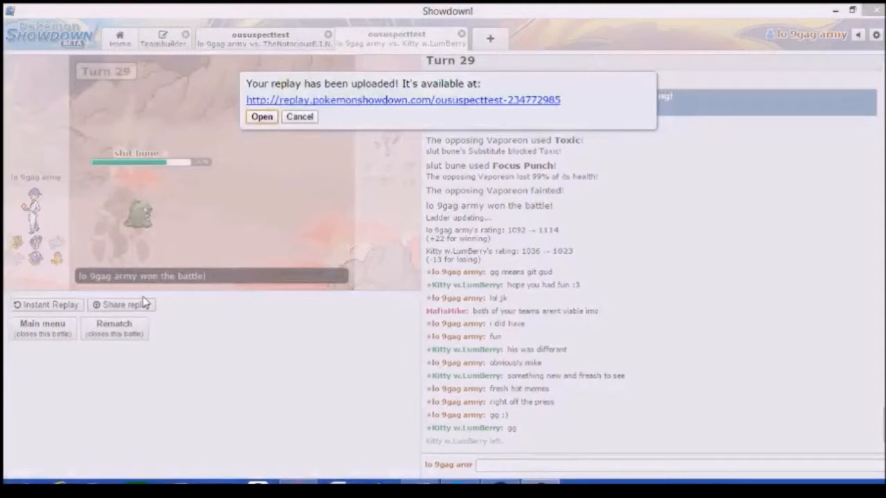